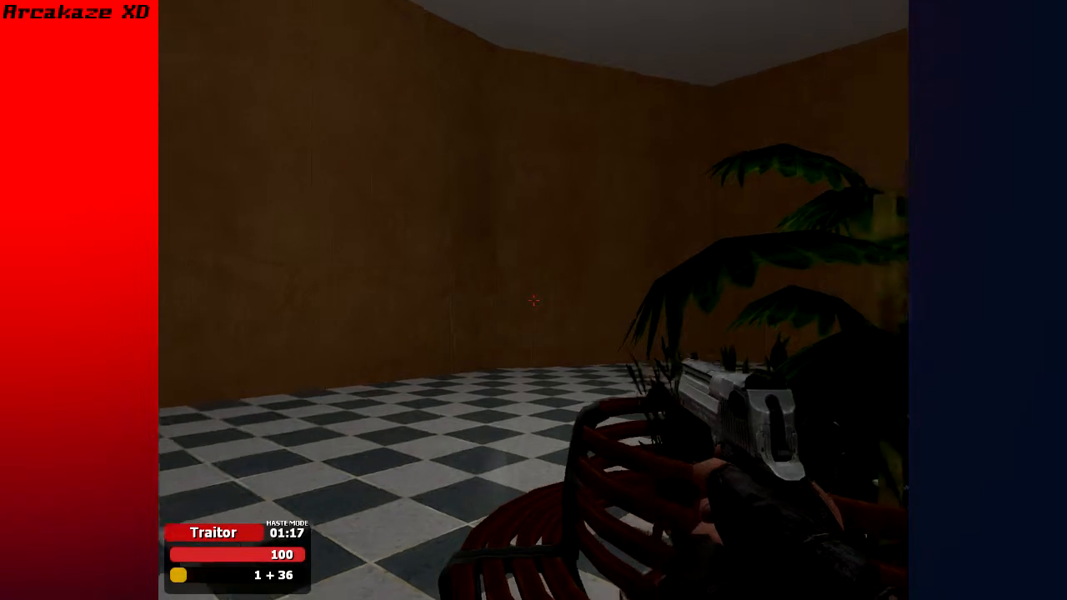
mouse_move(533, 300)
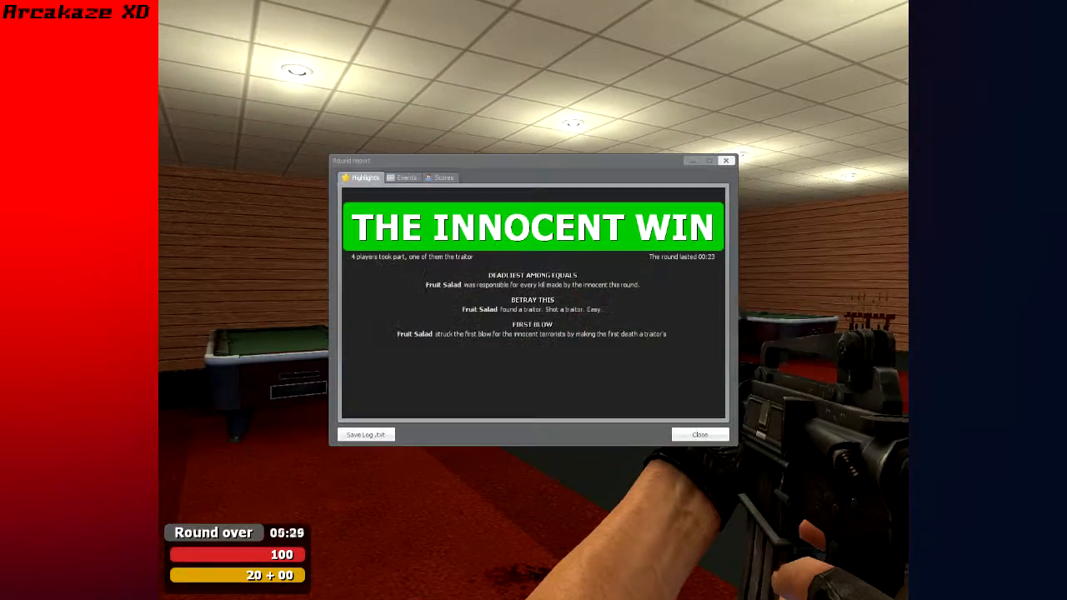
Close the round report announcing The Innocent Win and return to play.
left_click(700, 434)
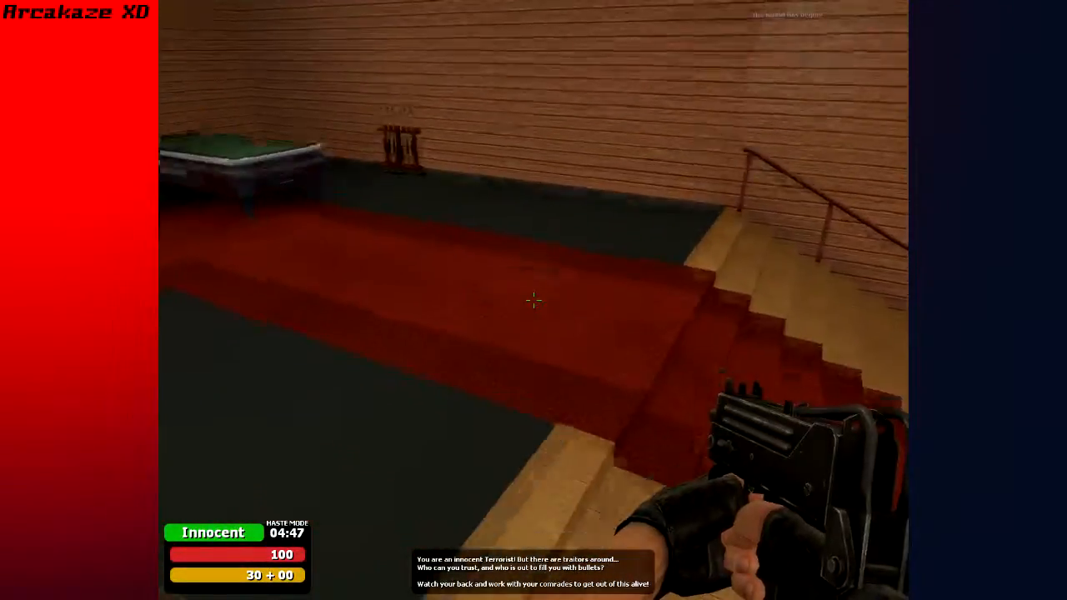
mouse_move(533, 300)
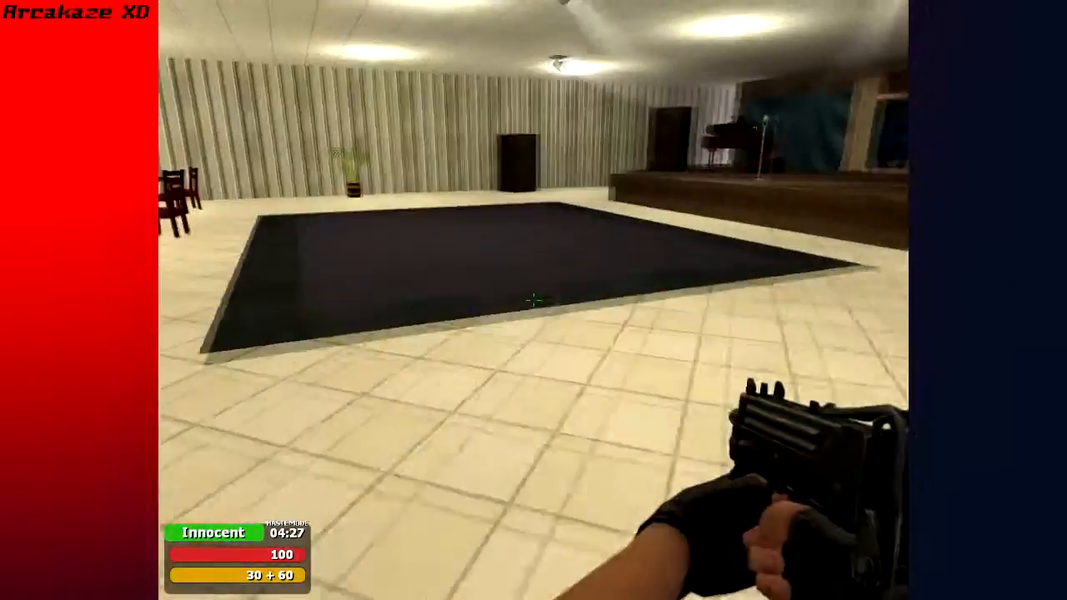
mouse_move(534, 300)
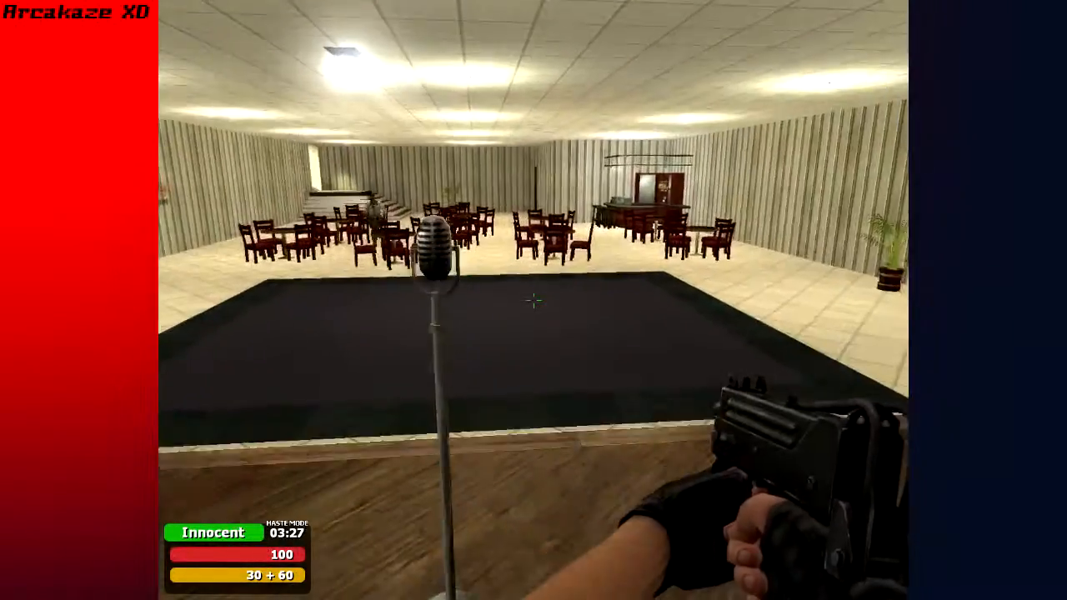
mouse_move(534, 300)
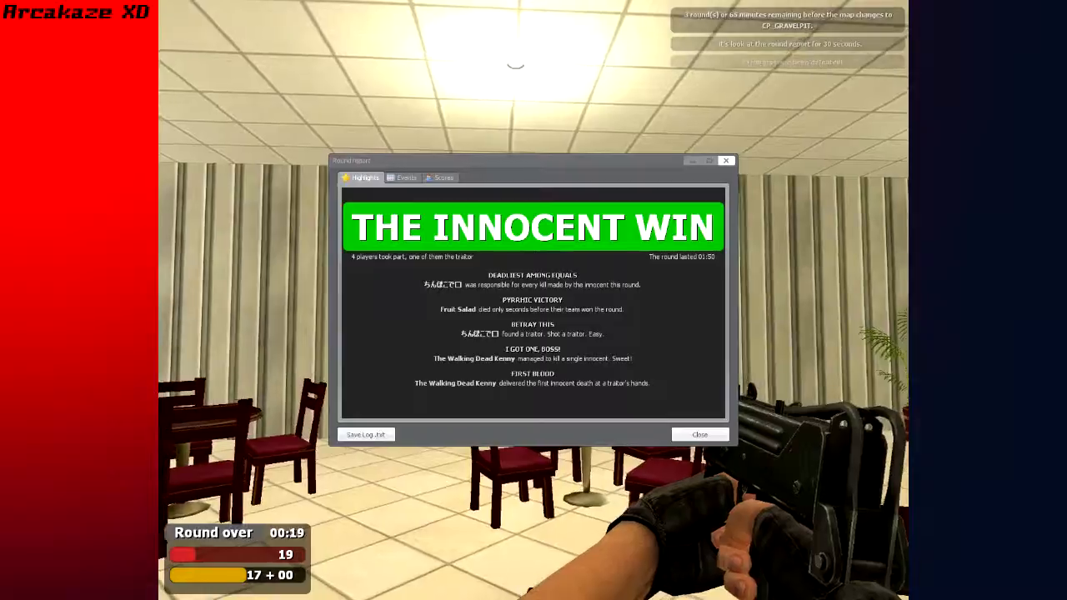
Dismiss the round results report so the next round can proceed to its Innocent Win ending.
left_click(701, 434)
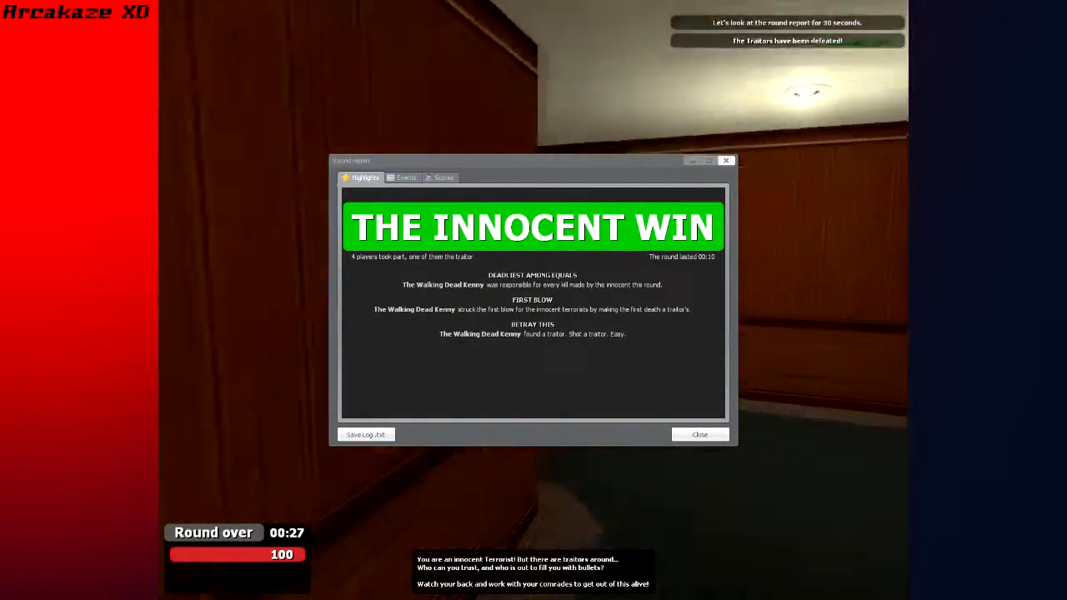
left_click(700, 434)
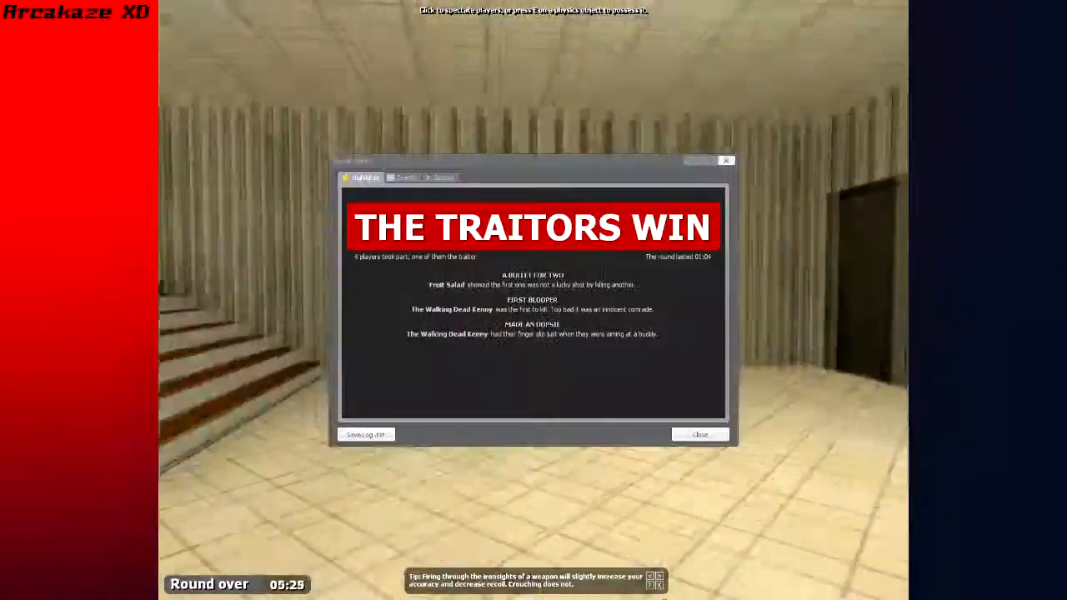
Dismiss The Traitors Win round report and start the next round as traitor.
left_click(700, 433)
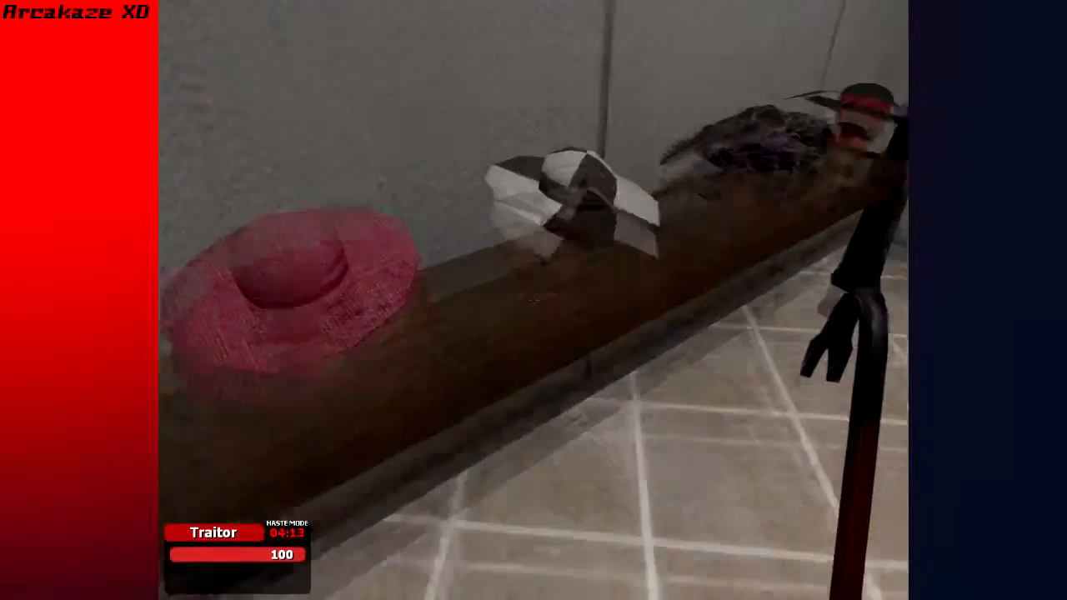
mouse_move(533, 300)
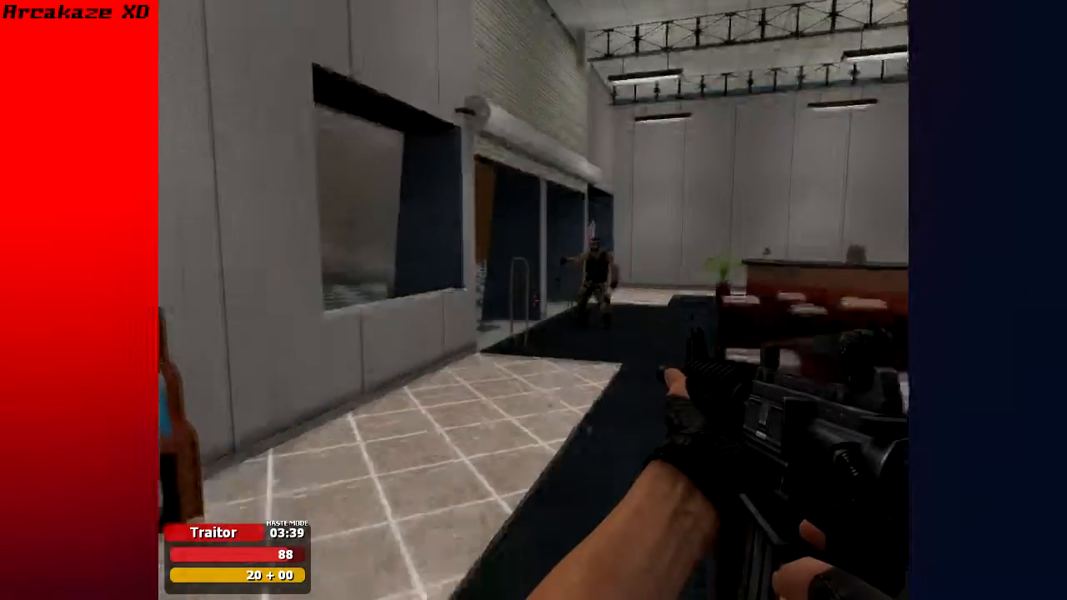
mouse_move(533, 300)
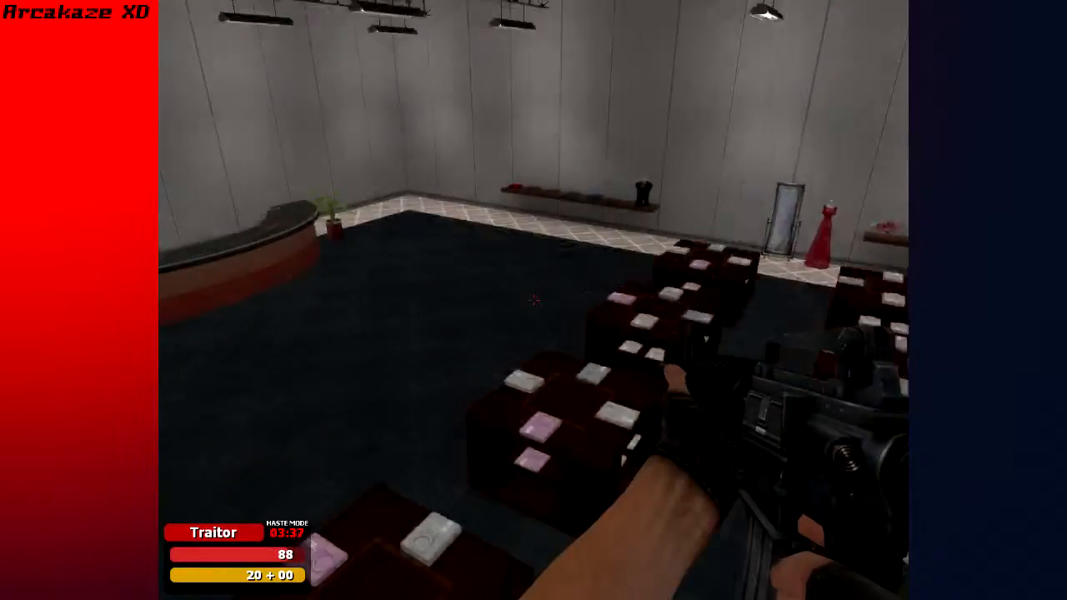